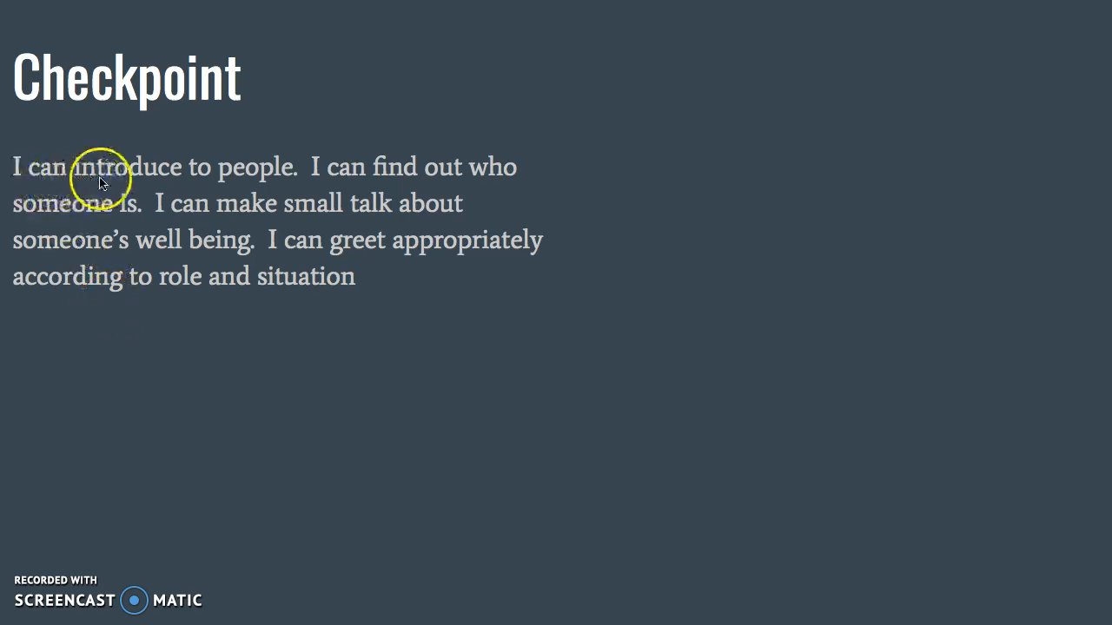
pyautogui.moveTo(205, 178)
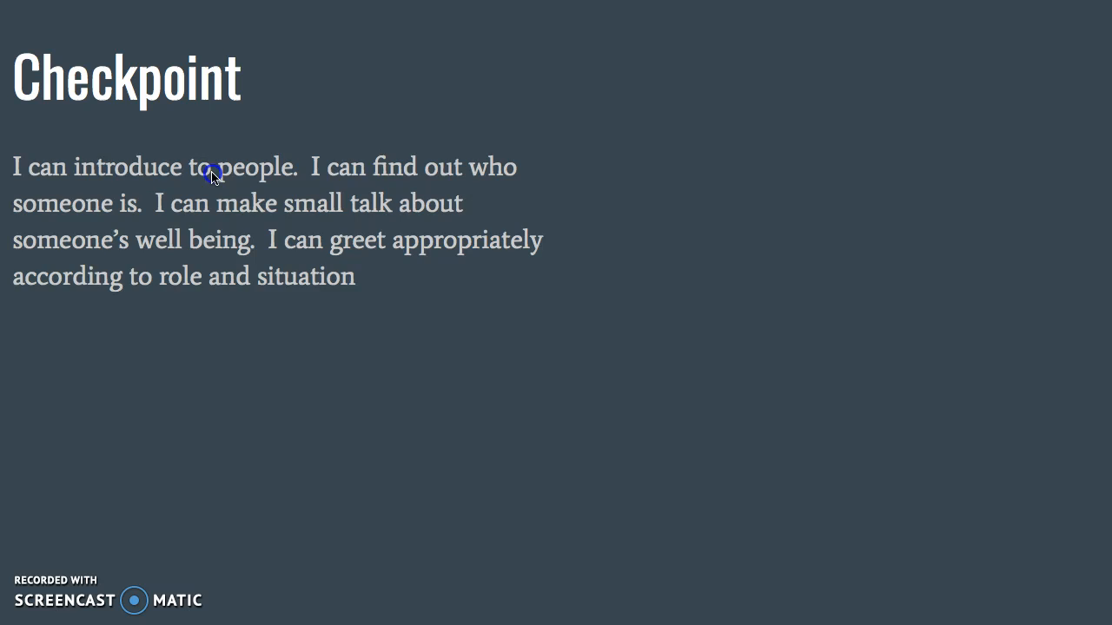
# - Fix the Checkpoint typo so 'to people' reads 'I can introduce two people'
pyautogui.click(213, 174)
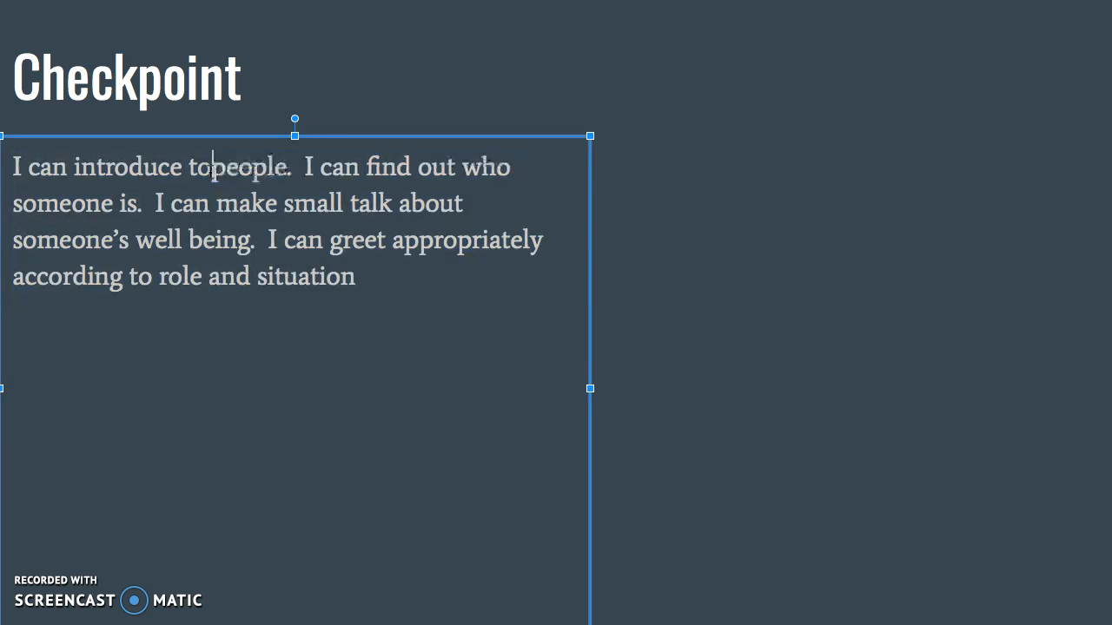
pyautogui.write('wo')
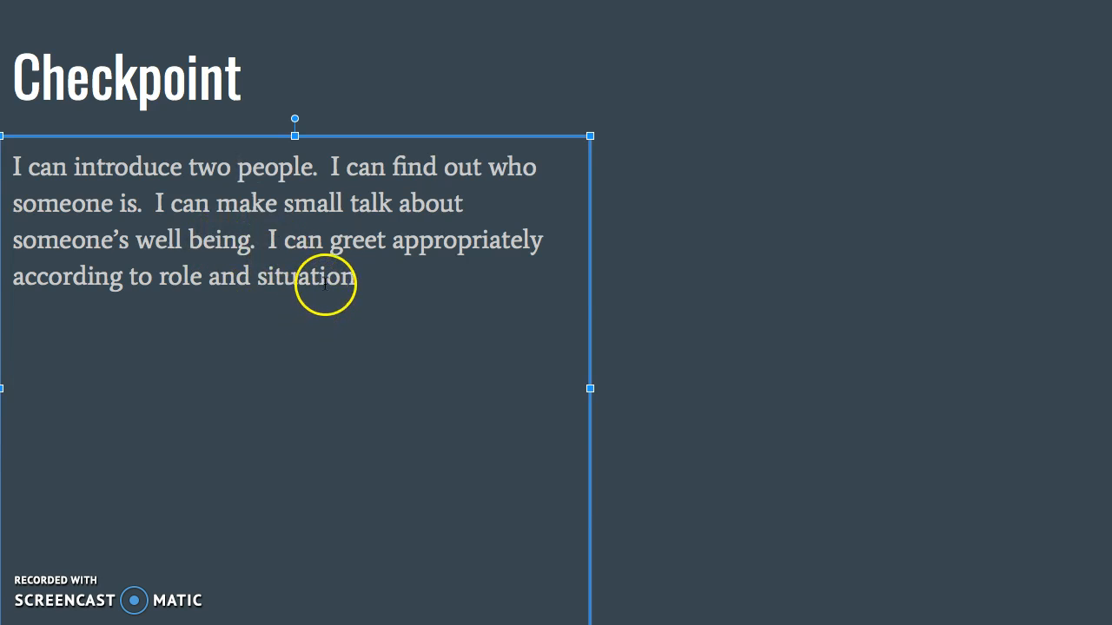
pyautogui.moveTo(365, 287)
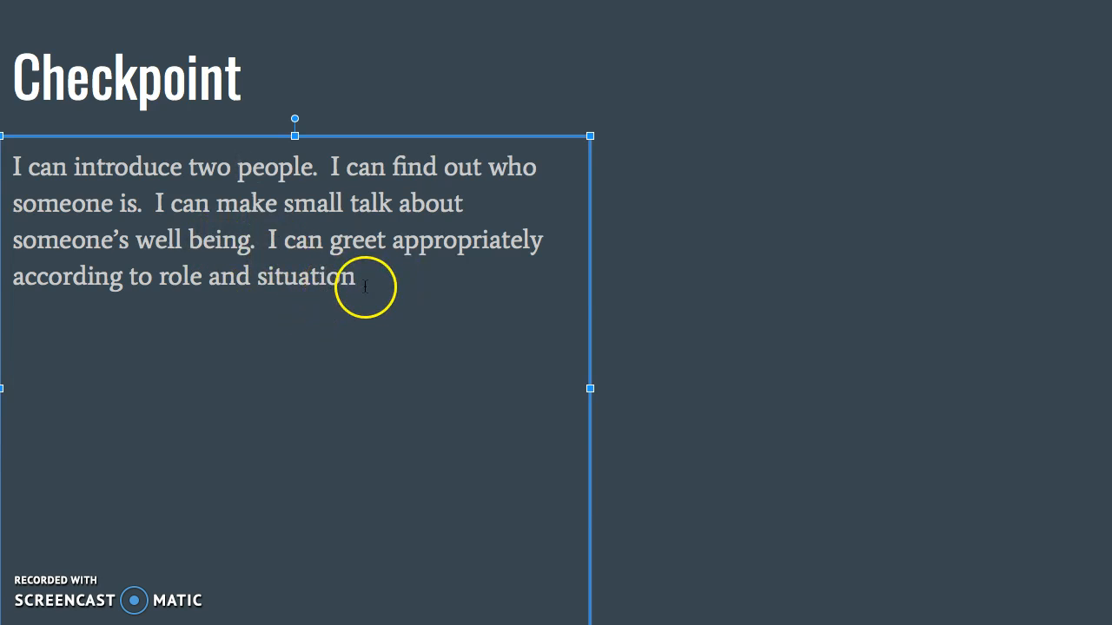
pyautogui.moveTo(206, 261)
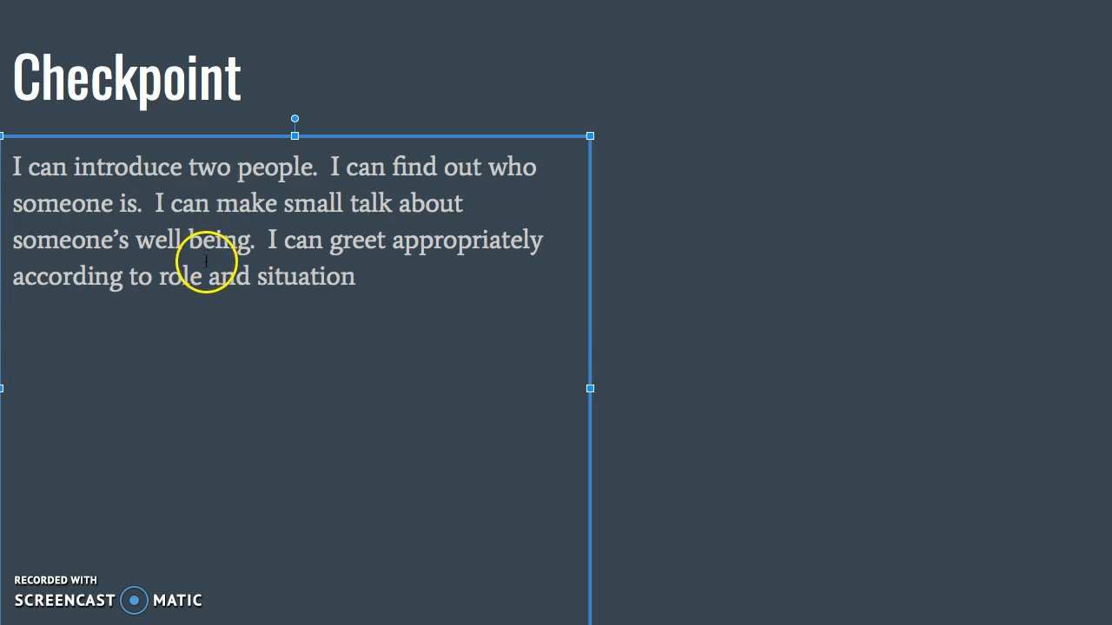
pyautogui.moveTo(35, 341)
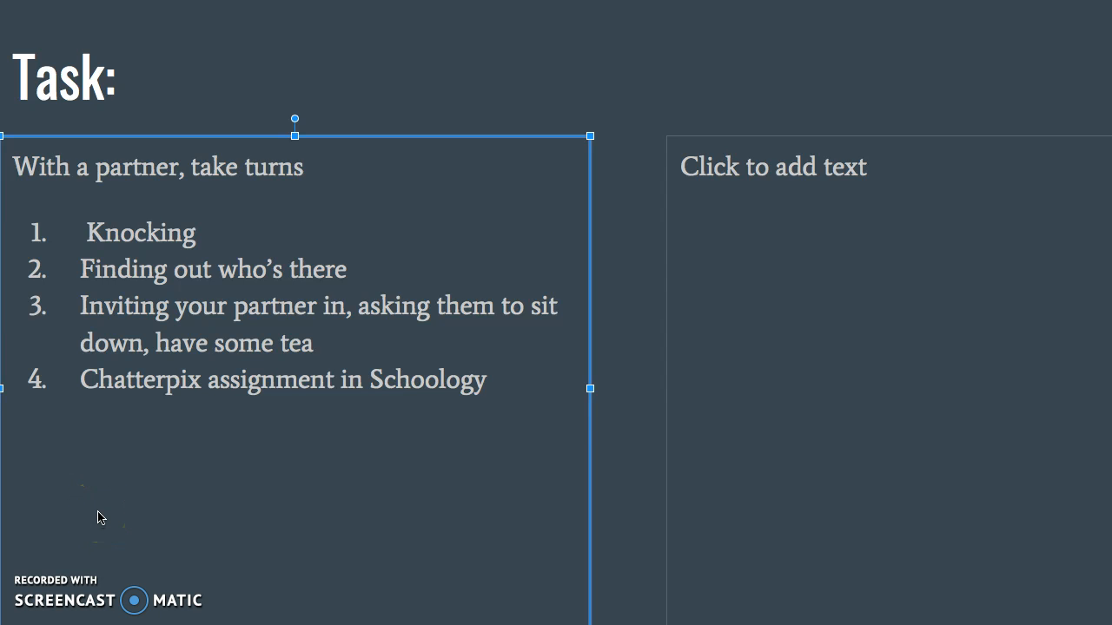
pyautogui.moveTo(71, 292)
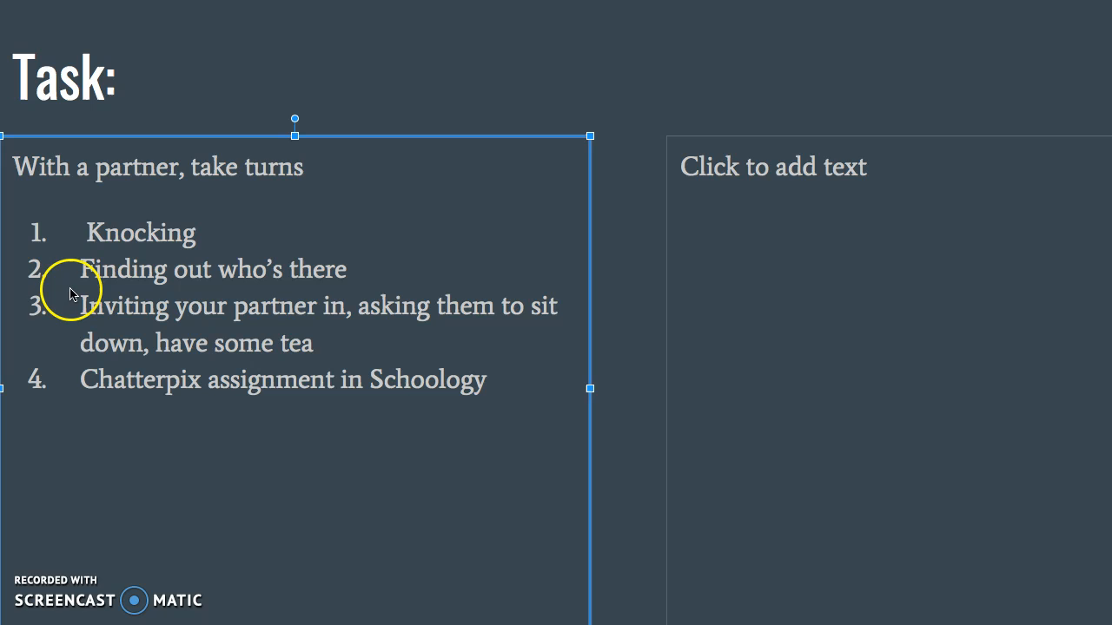
pyautogui.moveTo(280, 236)
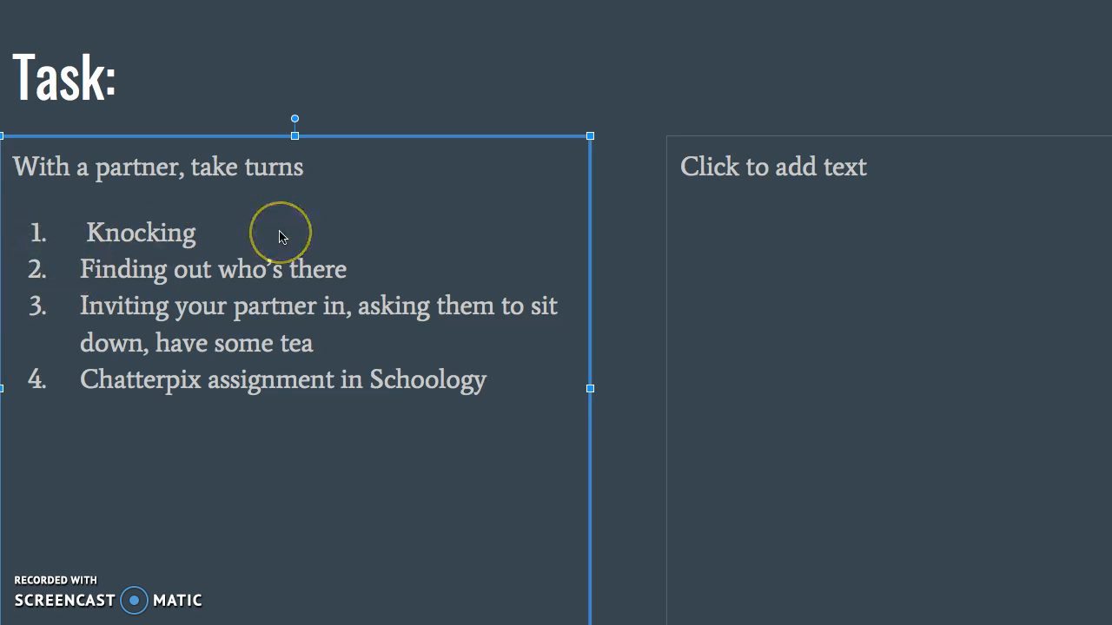
pyautogui.moveTo(298, 330)
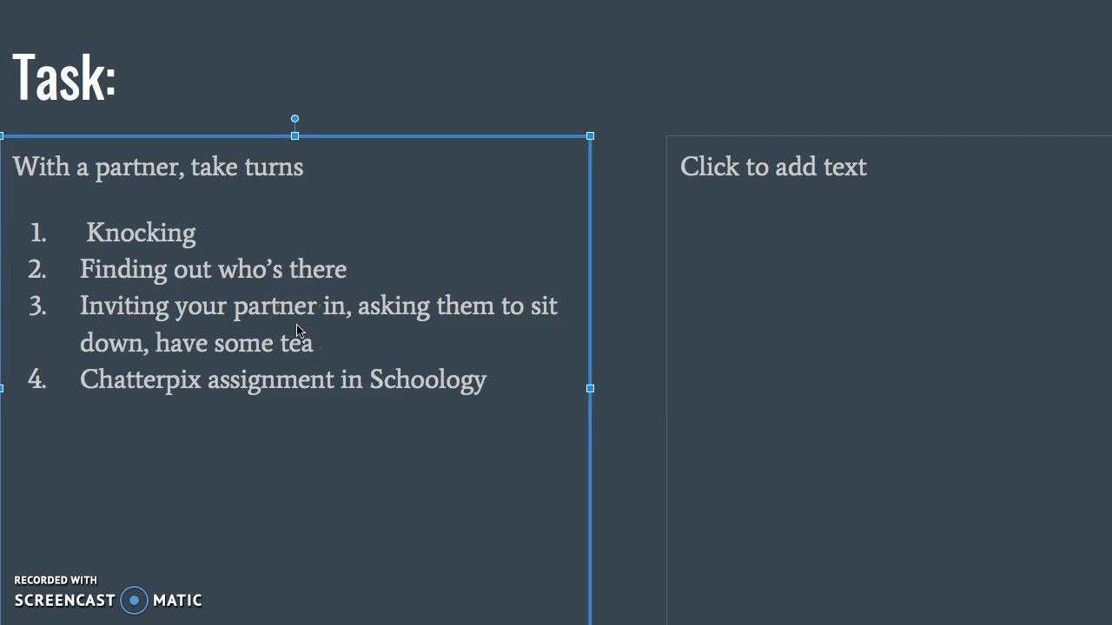
pyautogui.moveTo(326, 356)
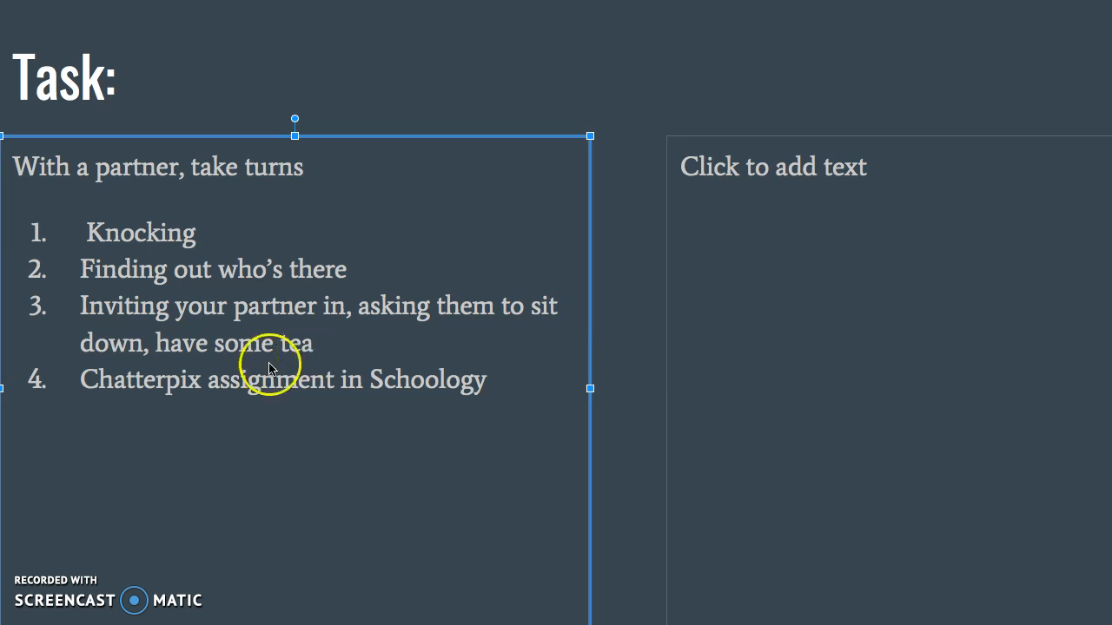
pyautogui.moveTo(352, 383)
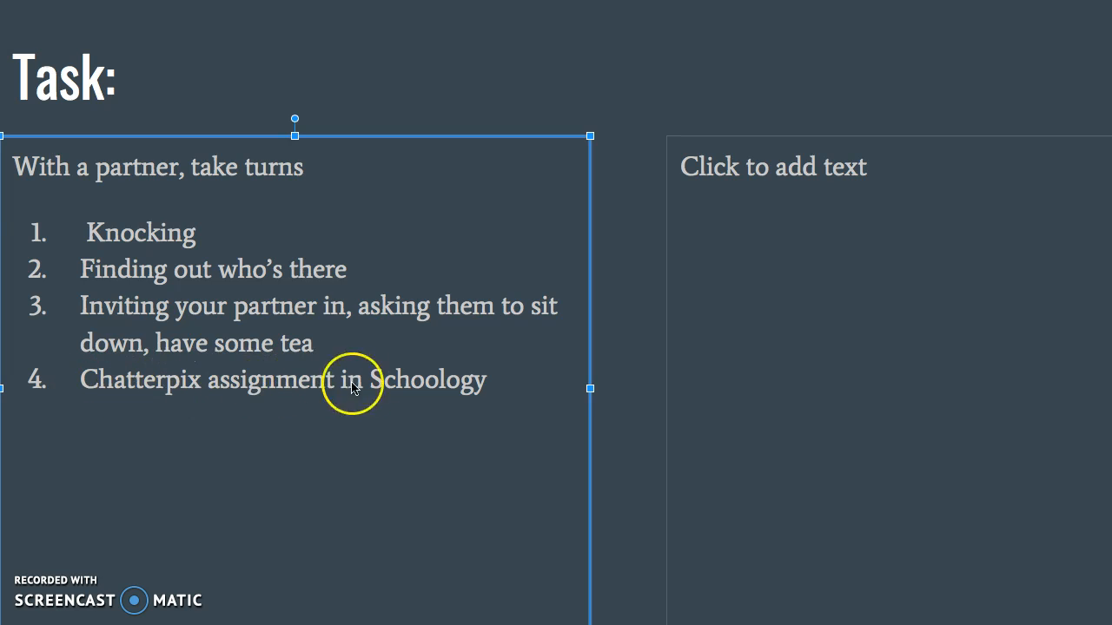
pyautogui.moveTo(135, 428)
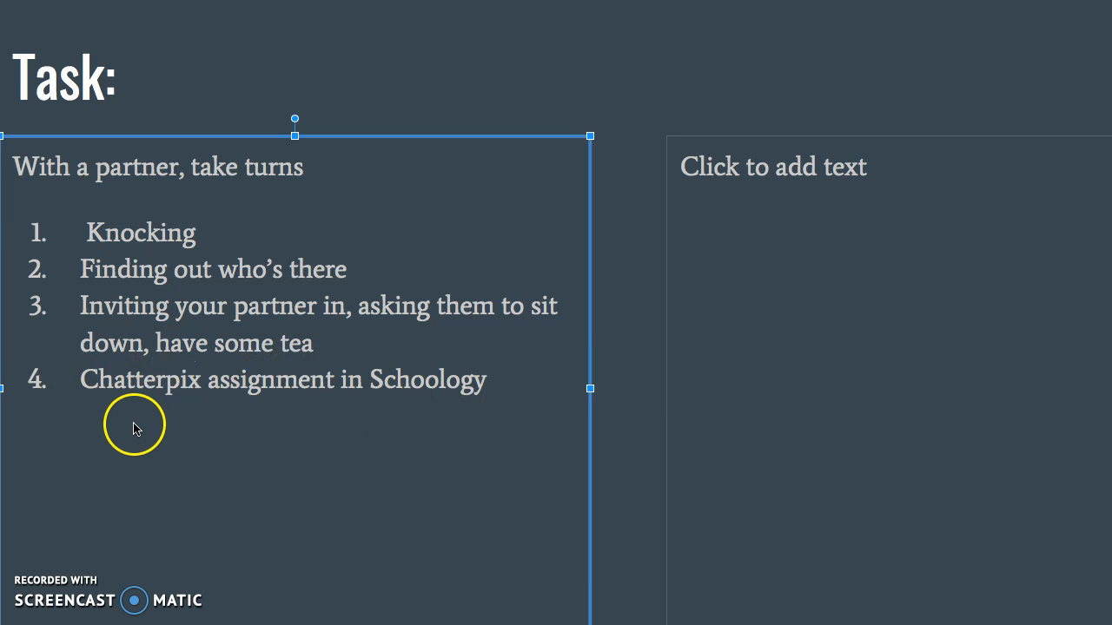
pyautogui.moveTo(212, 415)
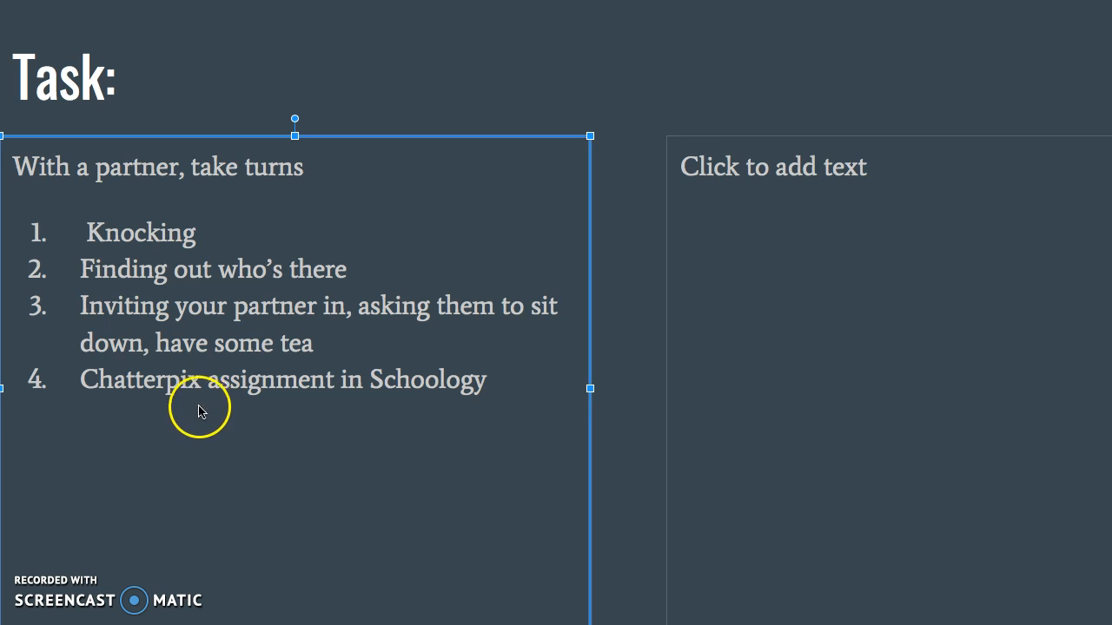
pyautogui.moveTo(186, 417)
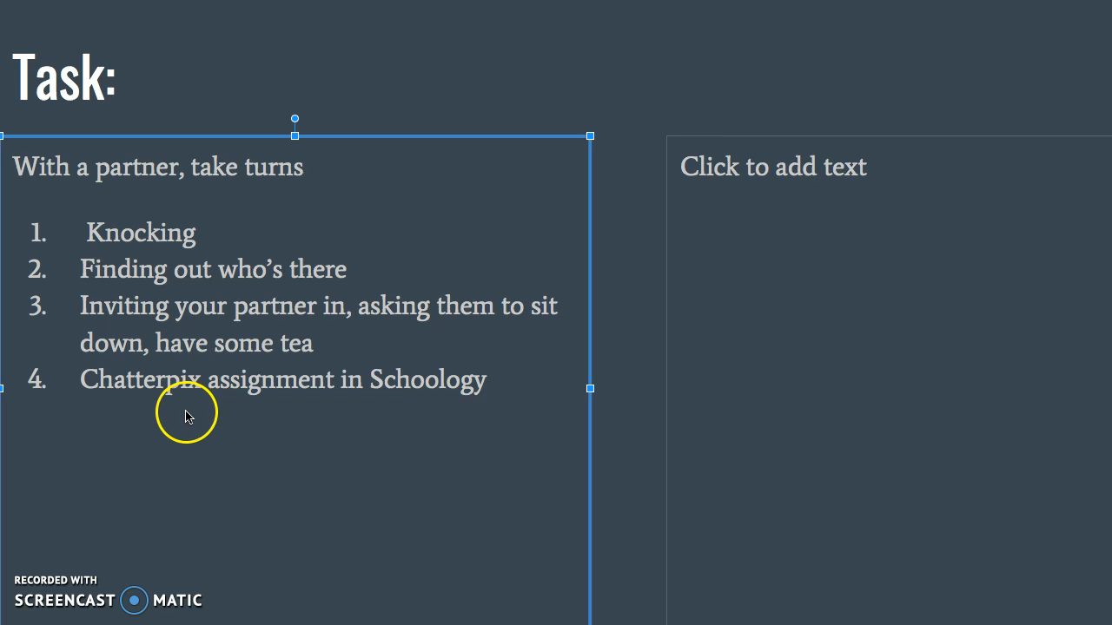
pyautogui.moveTo(149, 413)
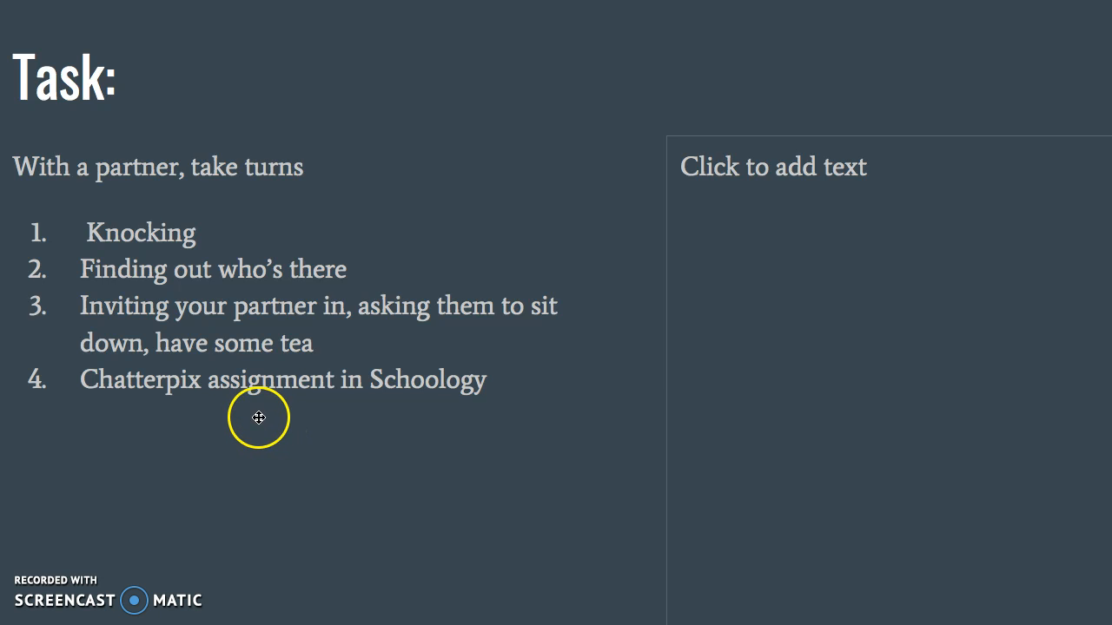
pyautogui.moveTo(243, 404)
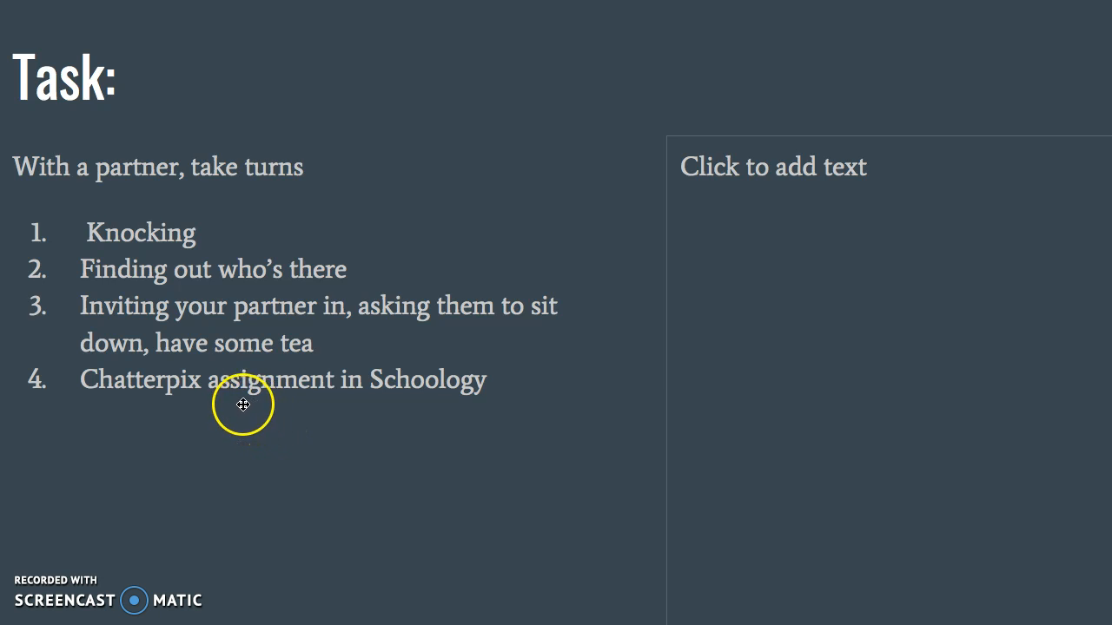
pyautogui.moveTo(221, 409)
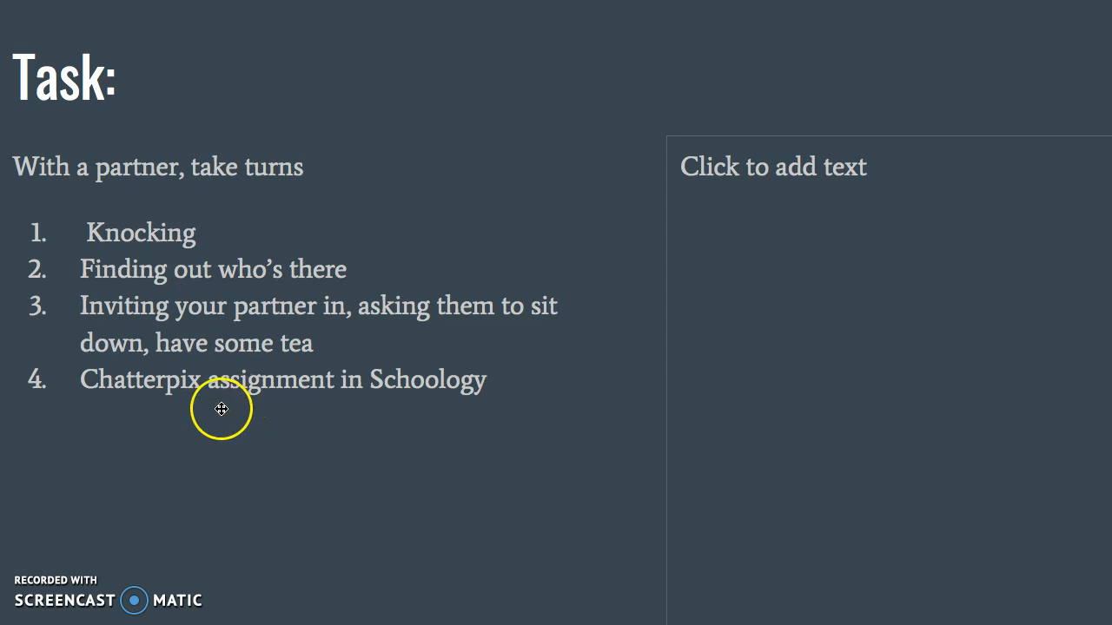